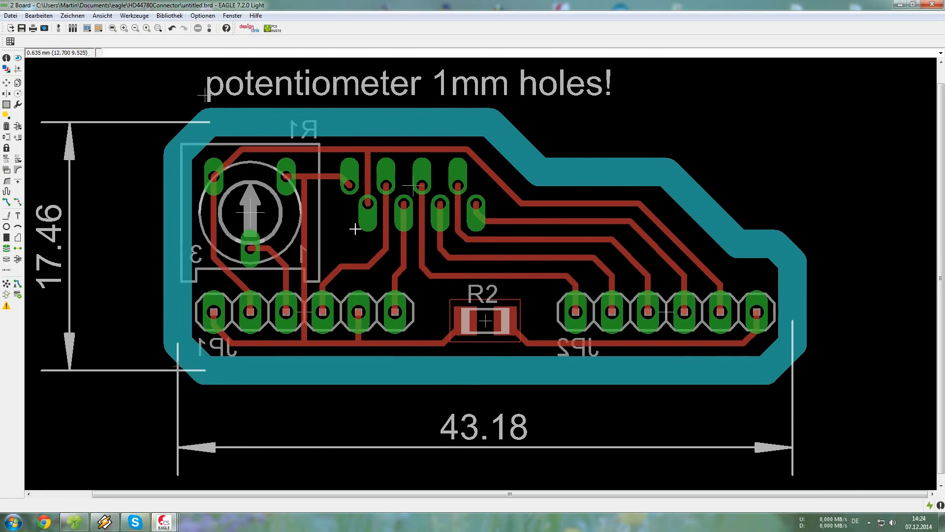
{"action": "mouse_move", "coordinate": [365, 191]}
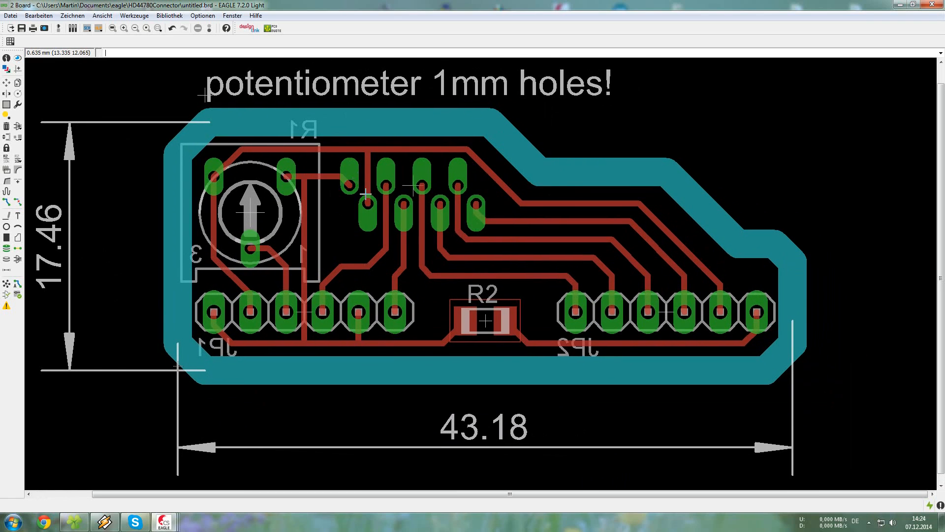
{"action": "mouse_move", "coordinate": [404, 181]}
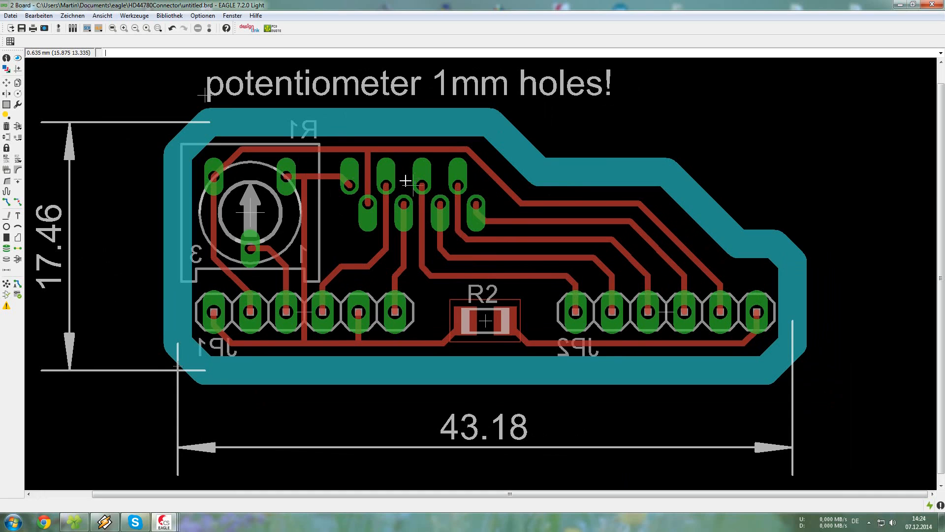
{"action": "mouse_move", "coordinate": [337, 187]}
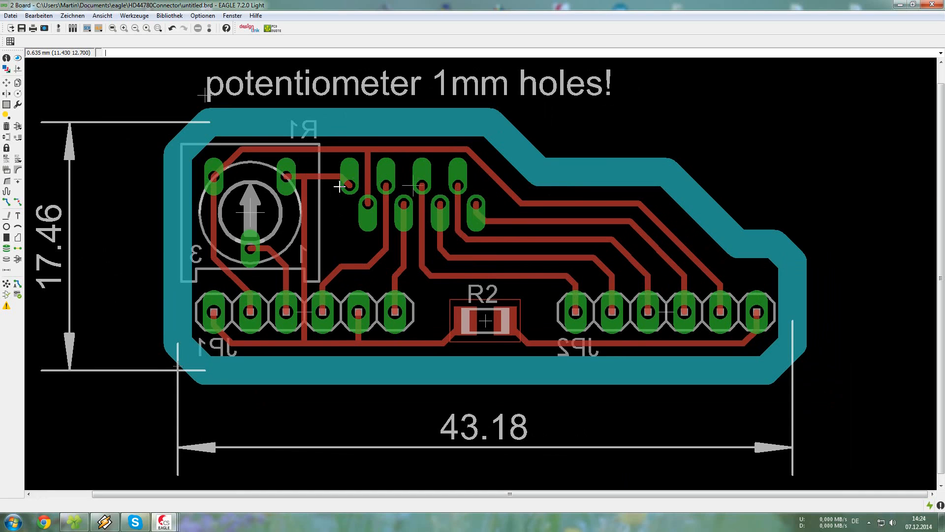
{"action": "mouse_move", "coordinate": [234, 180]}
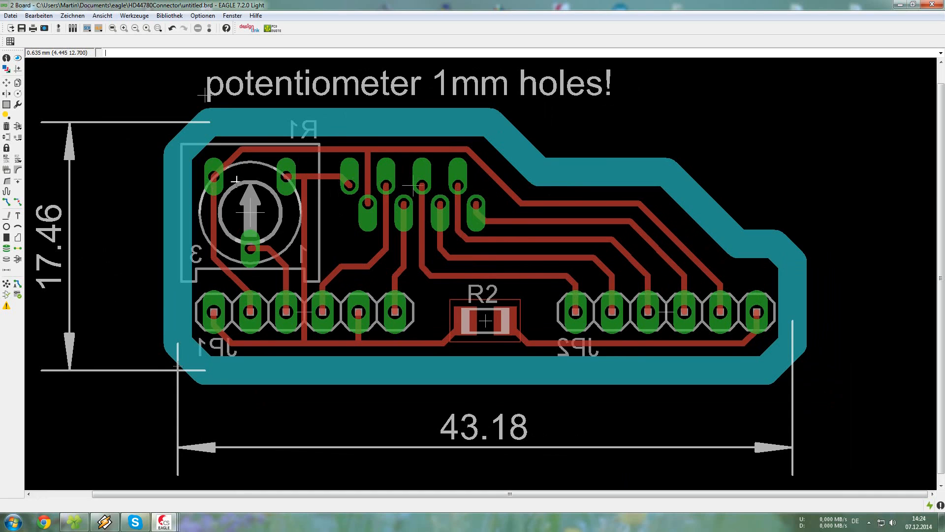
{"action": "mouse_move", "coordinate": [348, 222]}
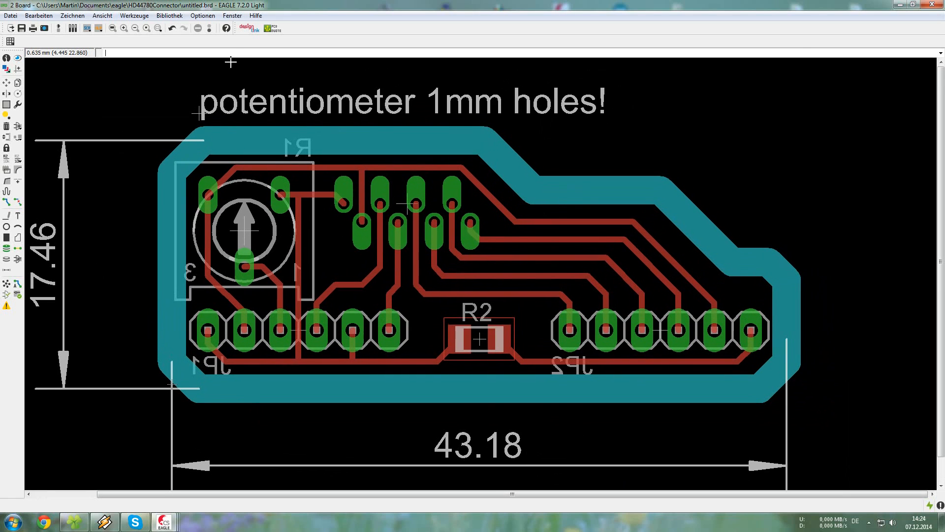
- Run pcb-gcode-setup, review the Machine settings, then return to Generation Options
{"action": "type", "text": "run pcb-gcode-setup"}
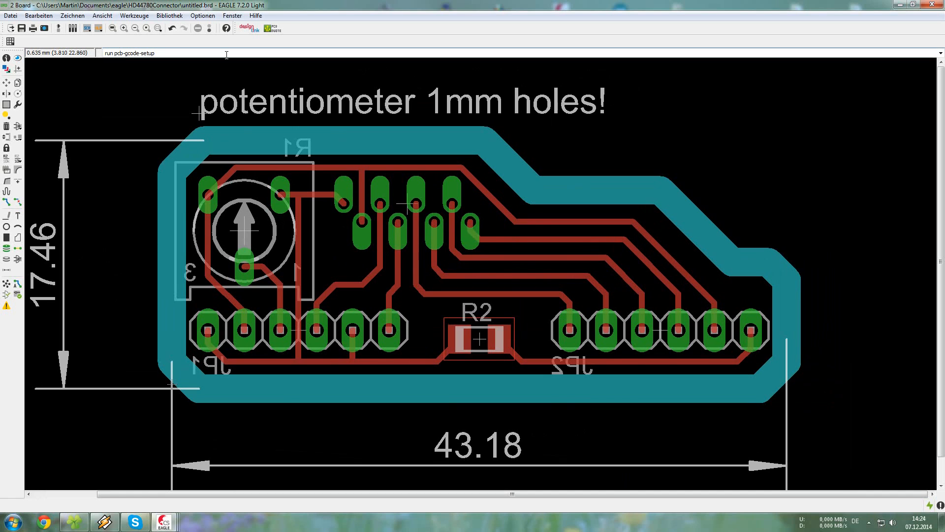
{"action": "key", "text": "Return"}
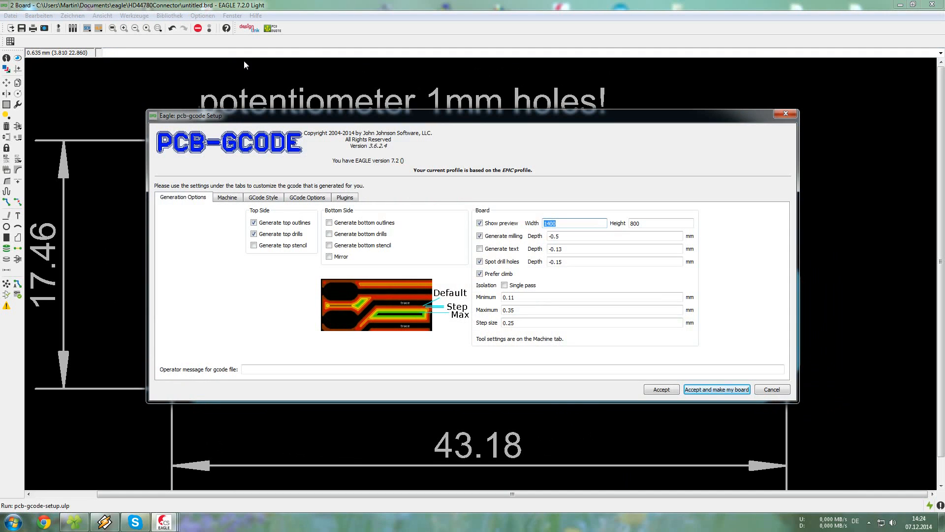
{"action": "left_click_drag", "start_coordinate": [188, 115], "coordinate": [71, 64]}
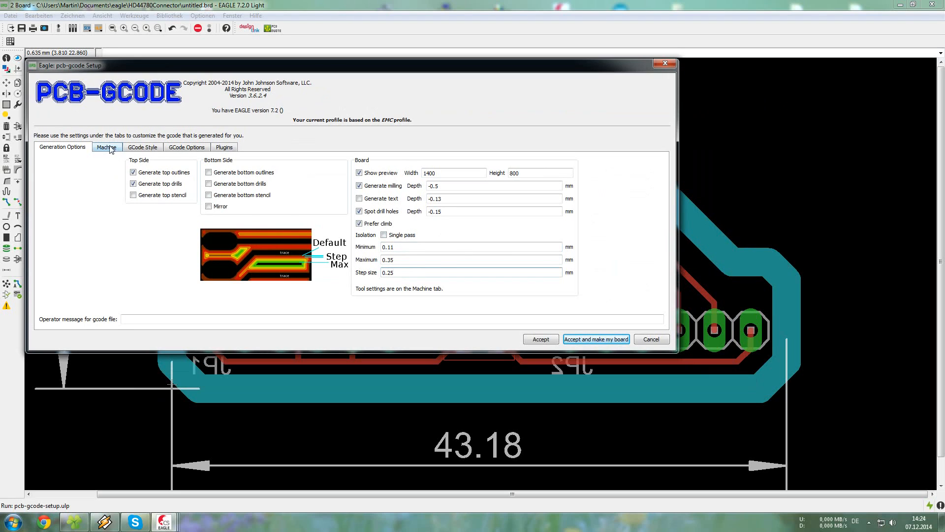
{"action": "left_click", "coordinate": [106, 146]}
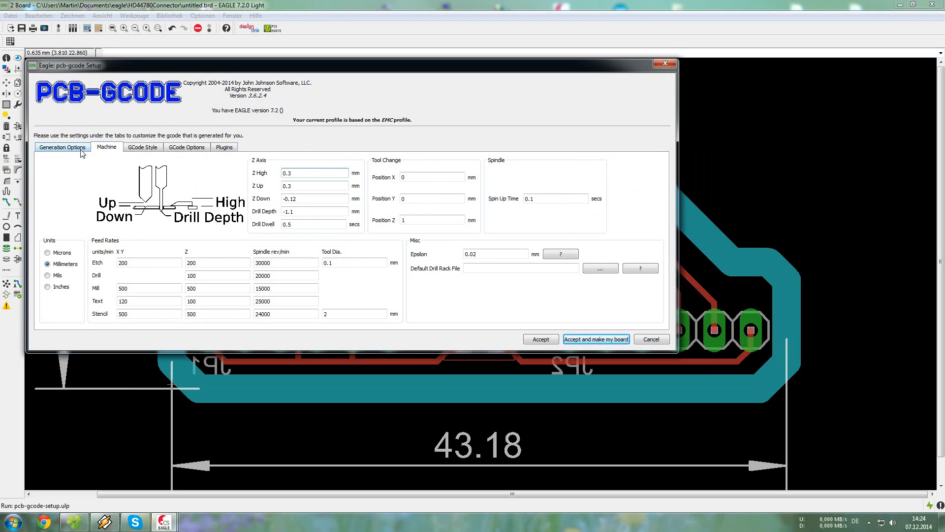
{"action": "left_click", "coordinate": [315, 172]}
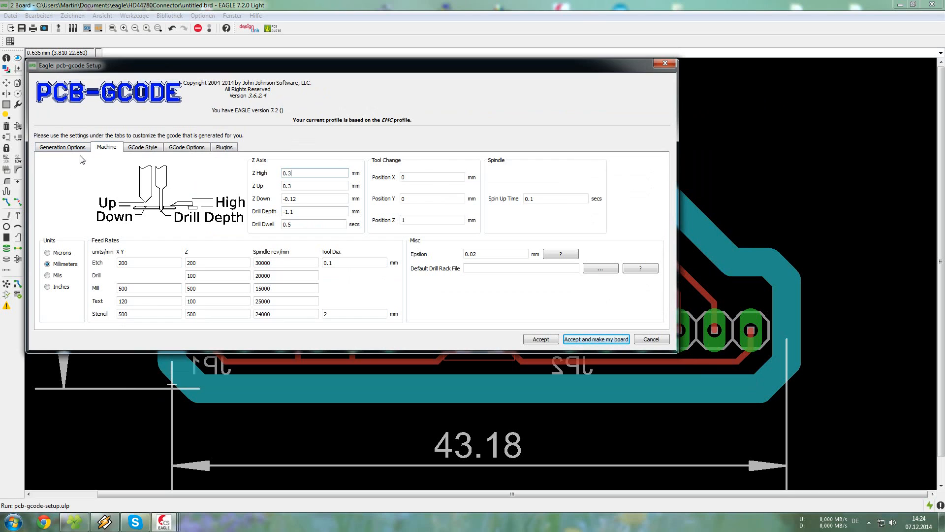
{"action": "left_click", "coordinate": [62, 147]}
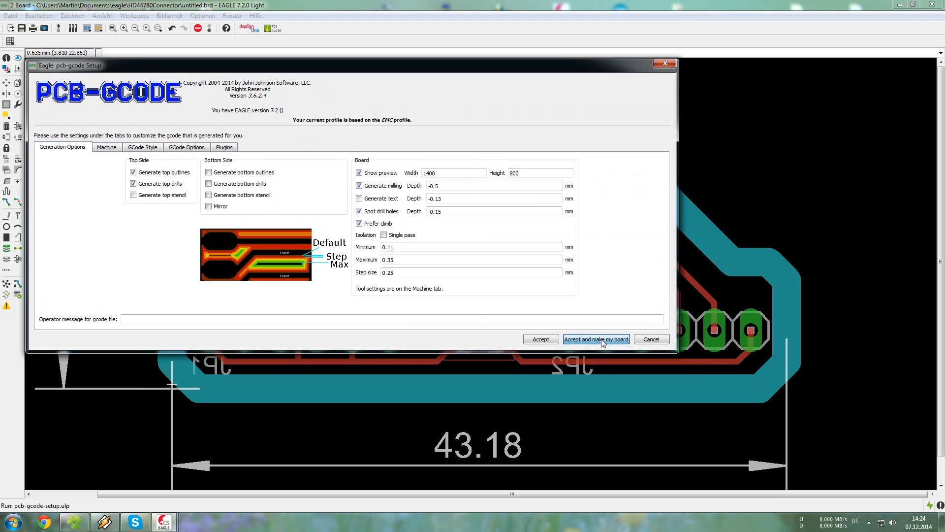
- Accept the settings to generate the G-code and position the toolpath preview window
{"action": "left_click", "coordinate": [596, 339]}
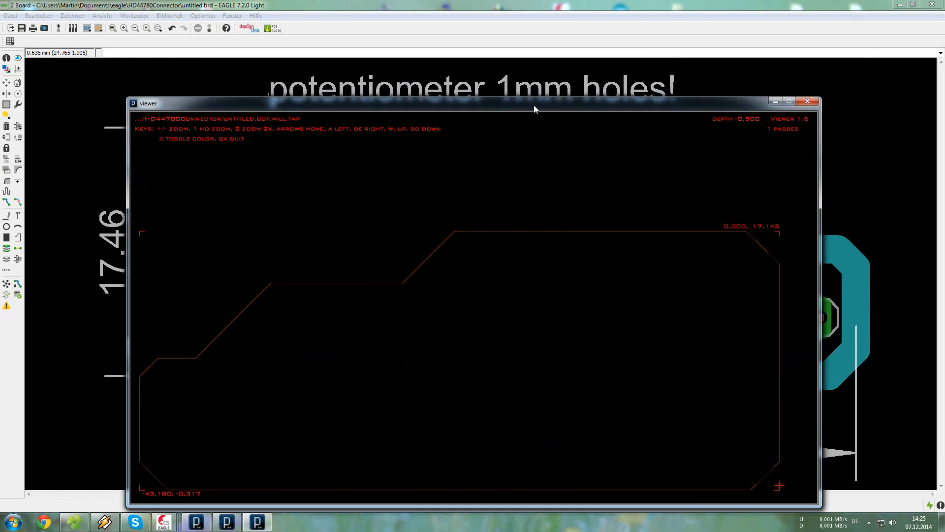
{"action": "left_click_drag", "start_coordinate": [534, 109], "coordinate": [444, 60]}
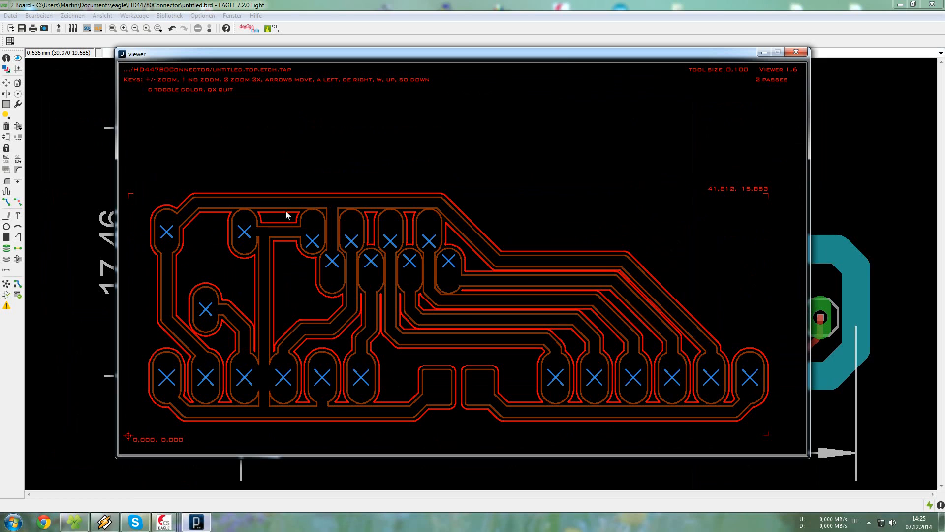
{"action": "mouse_move", "coordinate": [318, 333]}
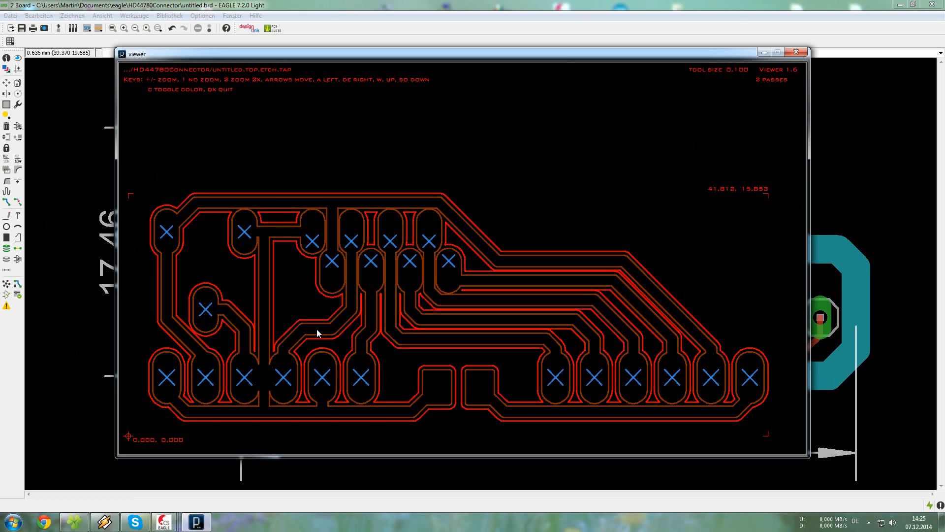
{"action": "mouse_move", "coordinate": [362, 239]}
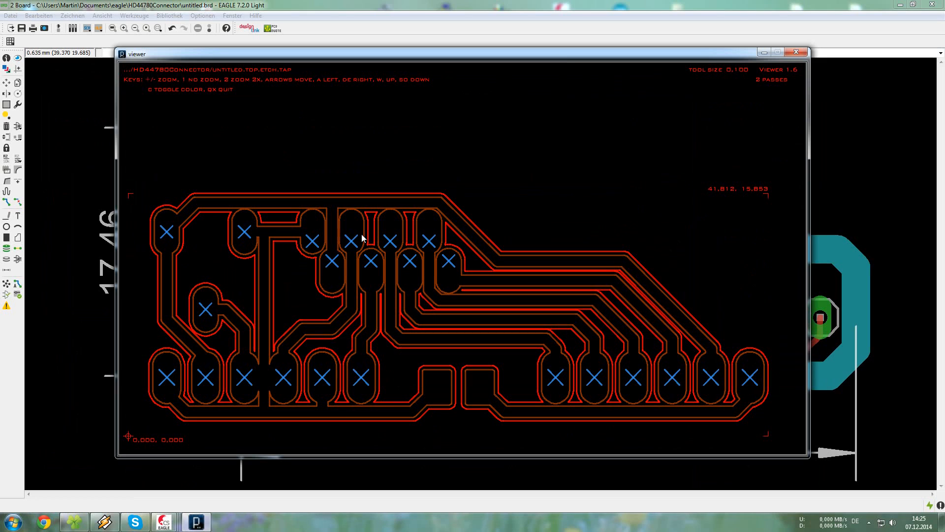
{"action": "mouse_move", "coordinate": [302, 375]}
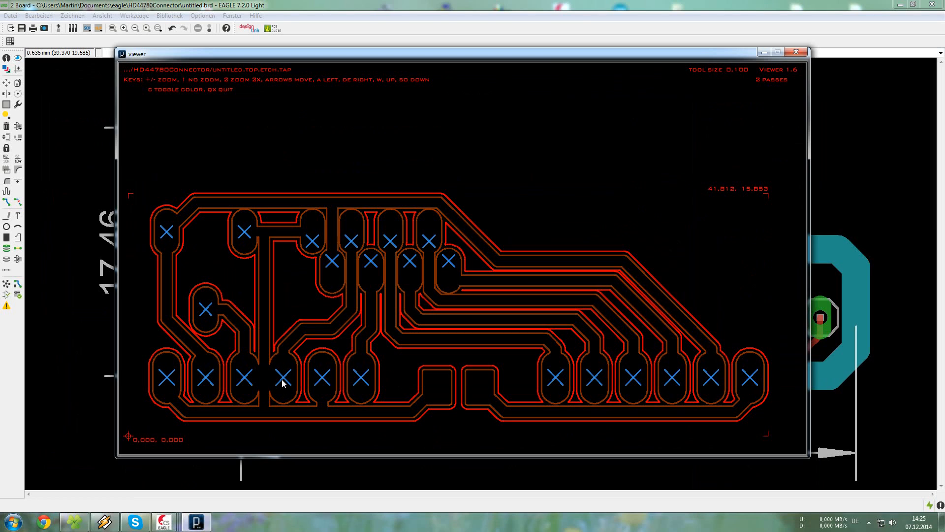
{"action": "mouse_move", "coordinate": [283, 374]}
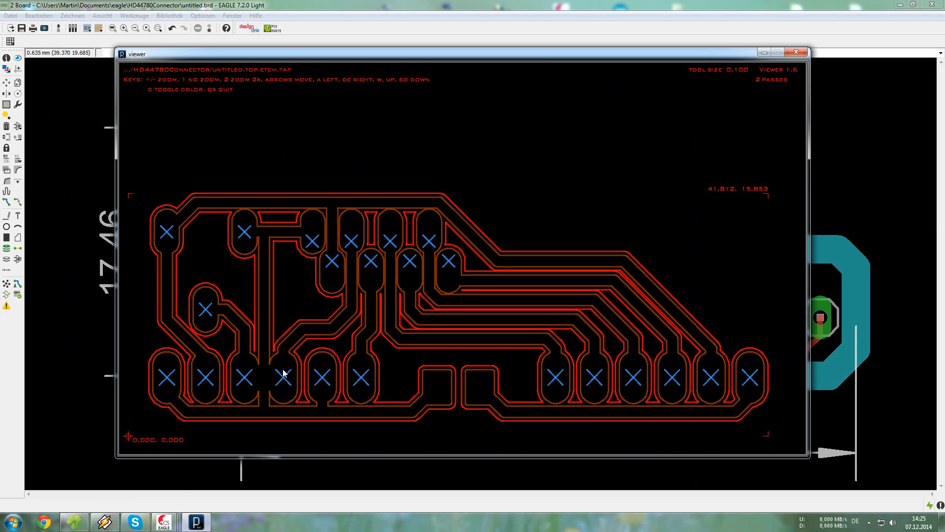
{"action": "mouse_move", "coordinate": [263, 368]}
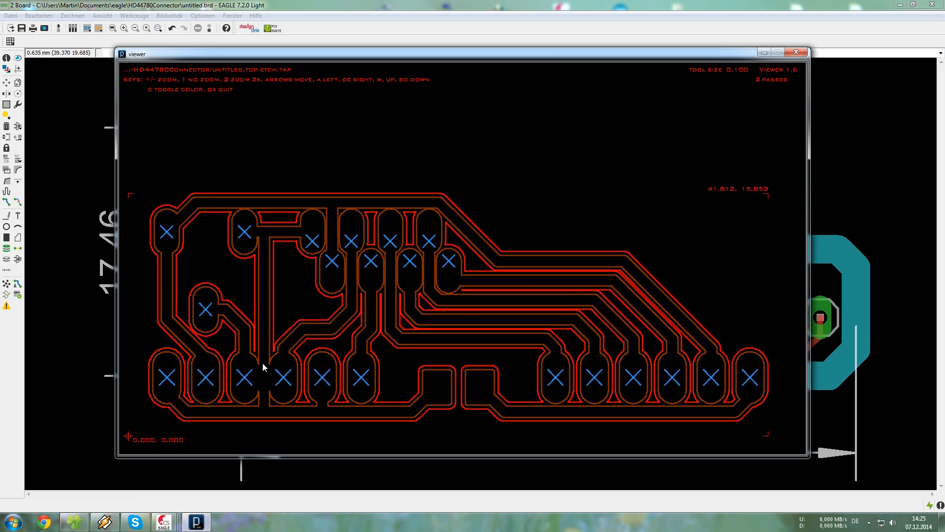
{"action": "mouse_move", "coordinate": [269, 376]}
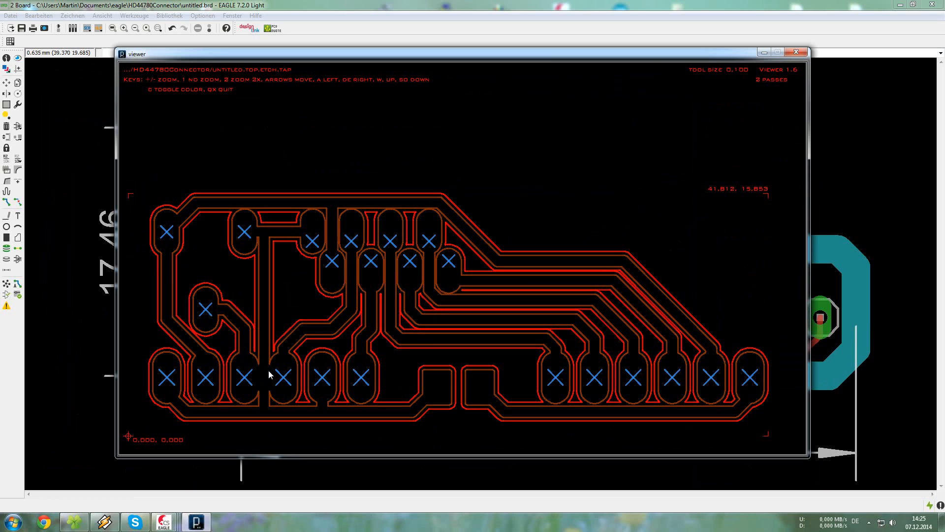
{"action": "mouse_move", "coordinate": [126, 58]}
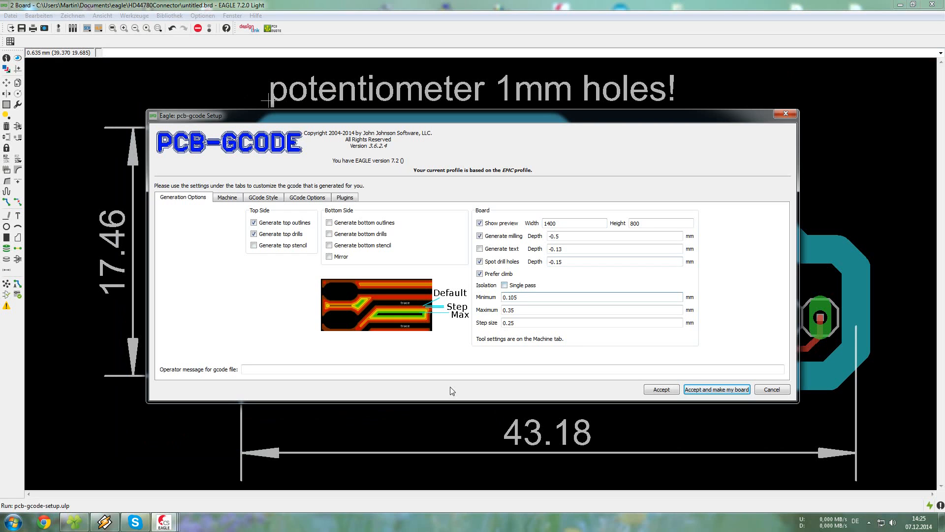
- Accept the setup again to regenerate the G-code files and open the preview
{"action": "left_click", "coordinate": [717, 389]}
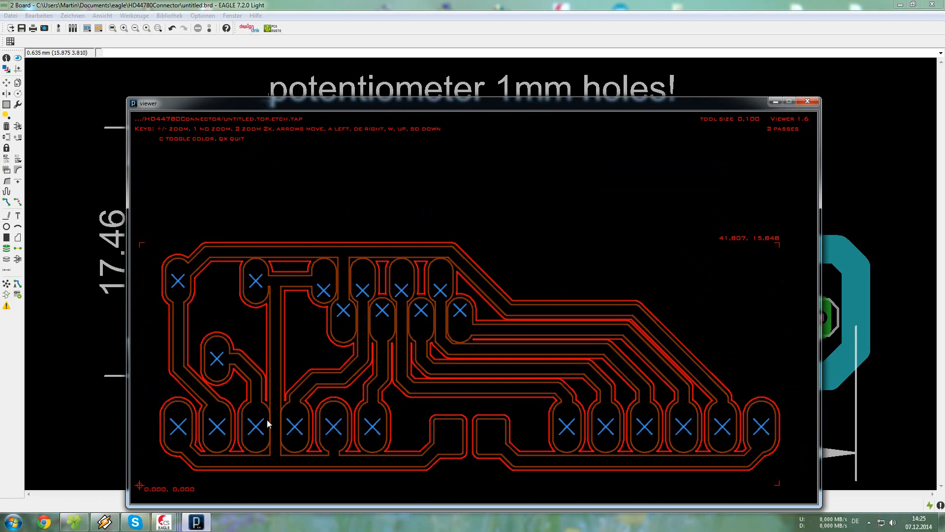
{"action": "mouse_move", "coordinate": [298, 422]}
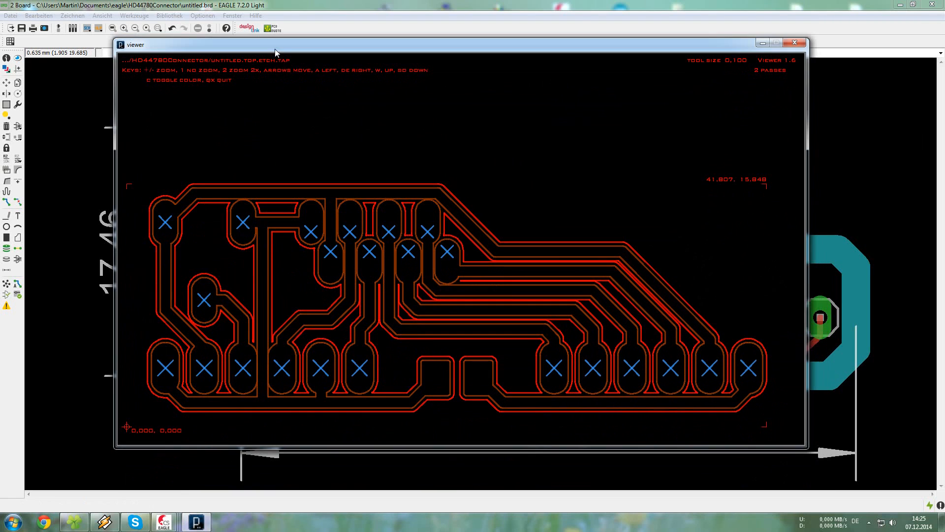
{"action": "mouse_move", "coordinate": [816, 43]}
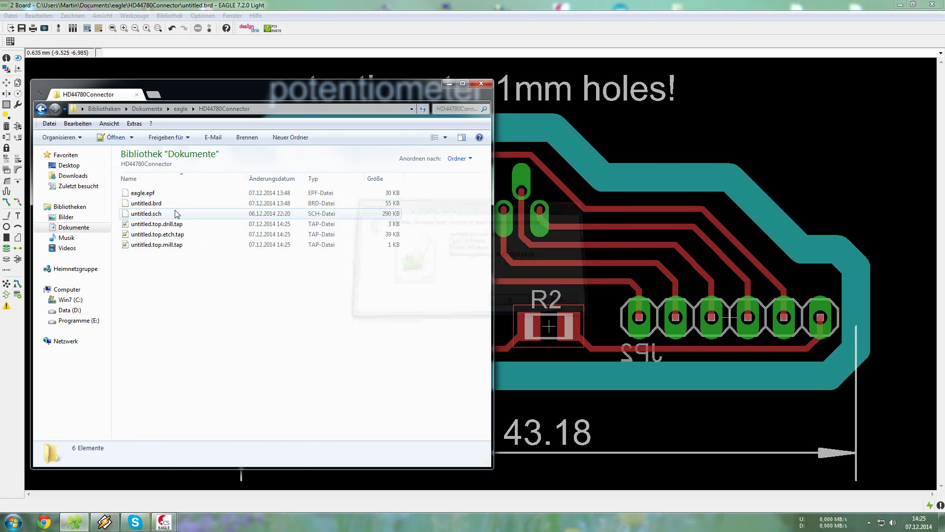
- Select untitled.top.mill.tap in the HD44780Connector folder to check its details
{"action": "left_click", "coordinate": [157, 244]}
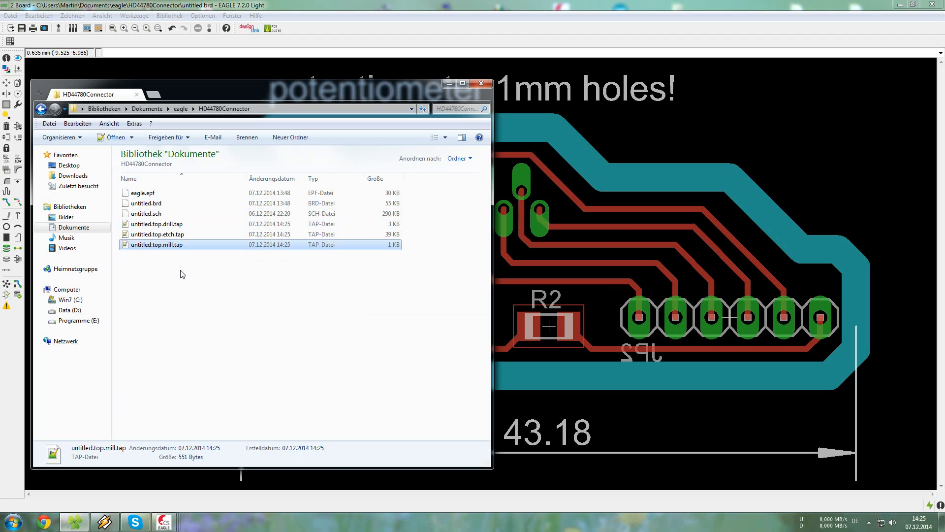
{"action": "left_click", "coordinate": [170, 224]}
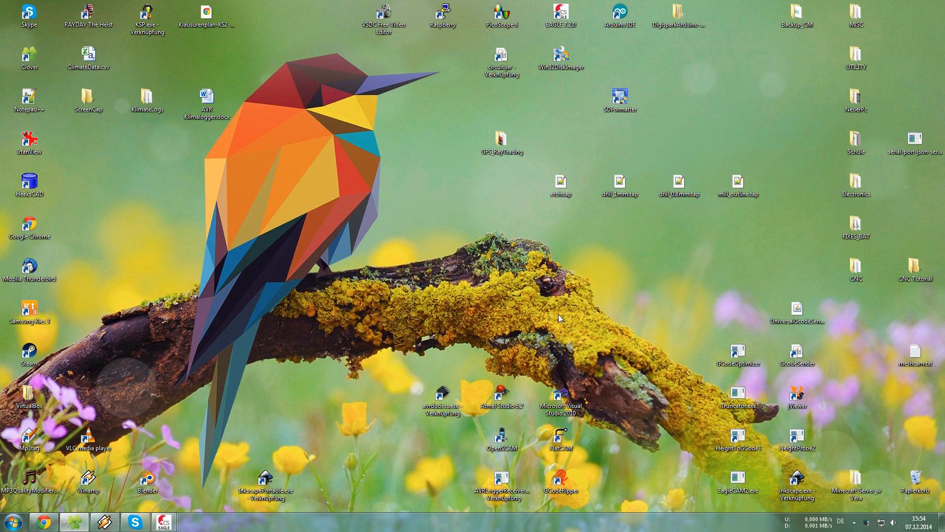
- Launch Height Probe 2 from the desktop
{"action": "left_click", "coordinate": [739, 350]}
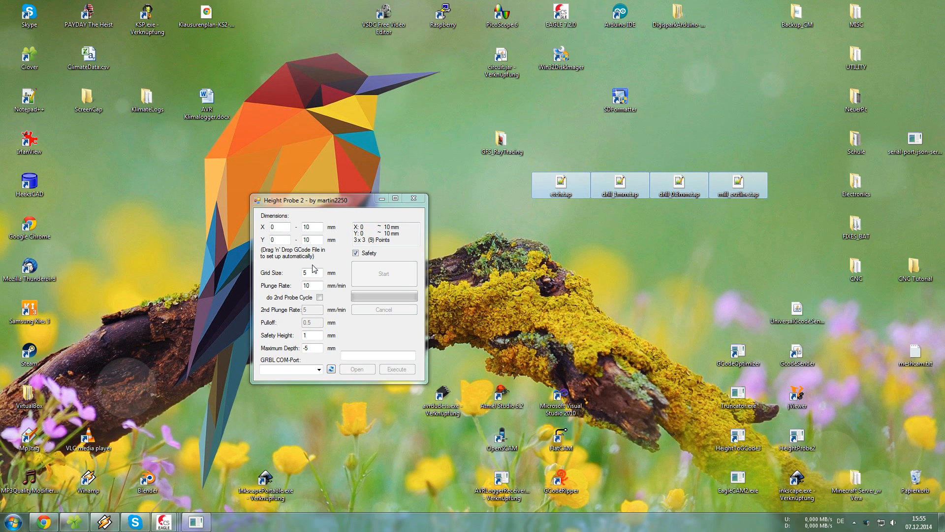
{"action": "mouse_move", "coordinate": [321, 203]}
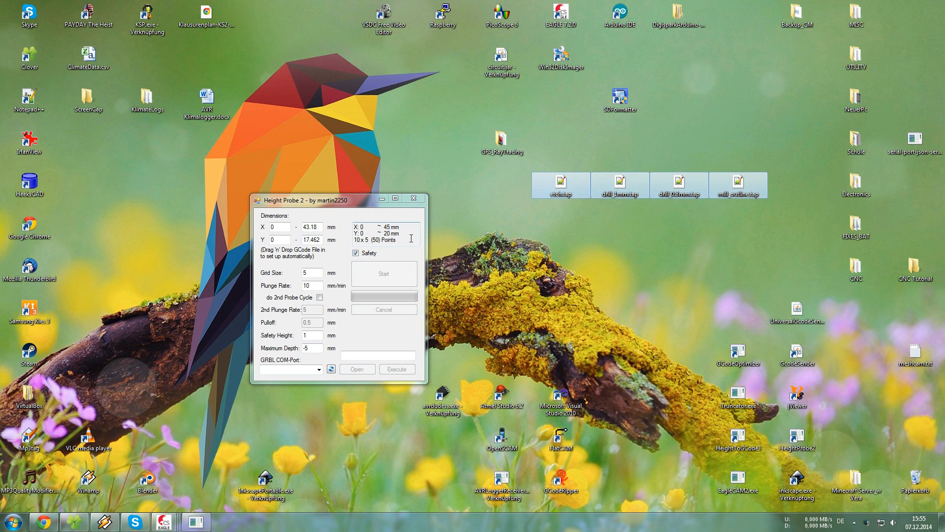
{"action": "mouse_move", "coordinate": [324, 280]}
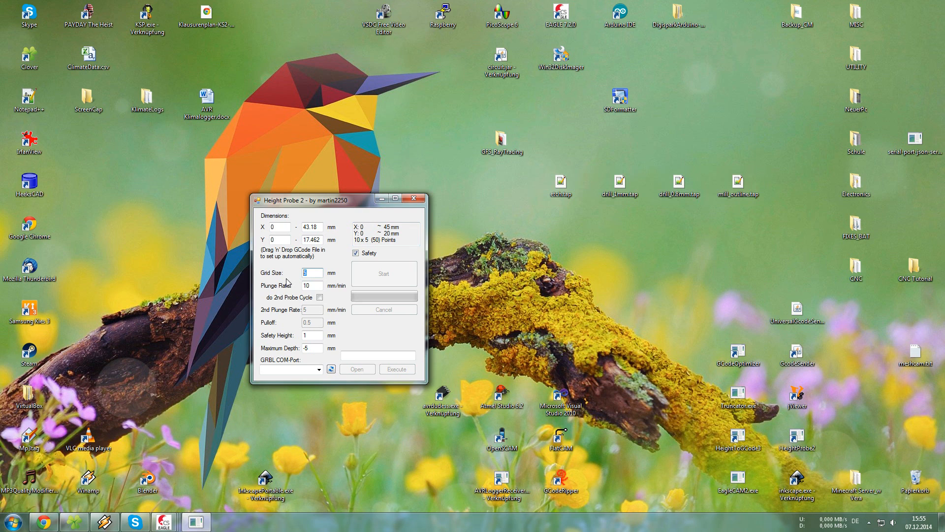
- Set grid size 3 mm, plunge rate 20 mm/min and safety height 0.4 mm
{"action": "type", "text": "3"}
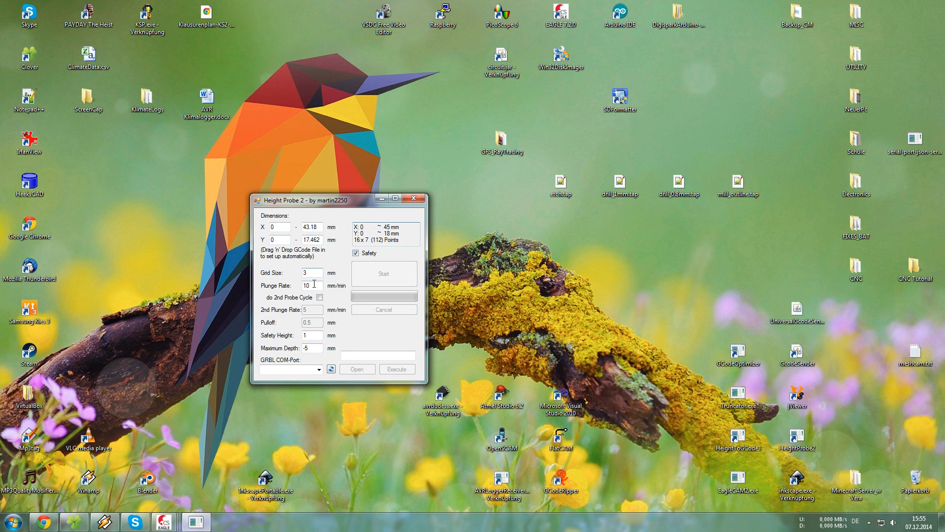
{"action": "type", "text": "20"}
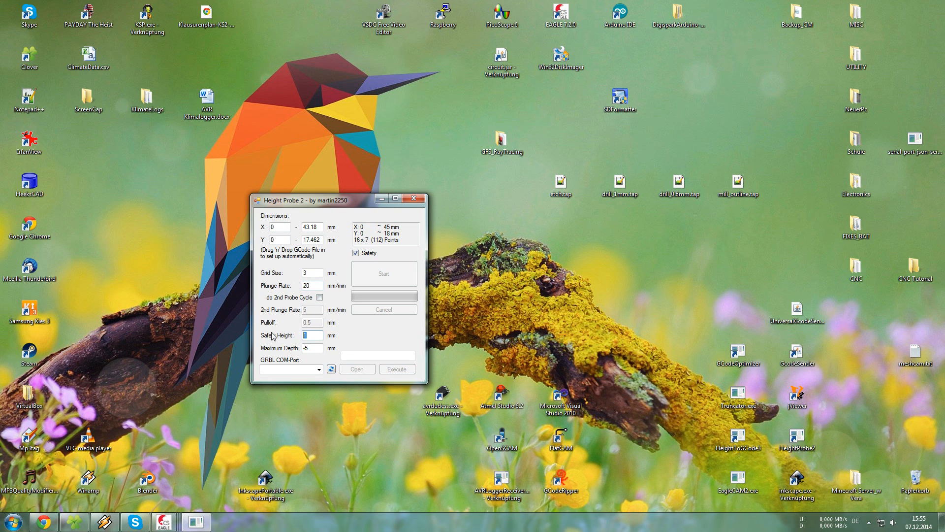
{"action": "type", "text": "0.4"}
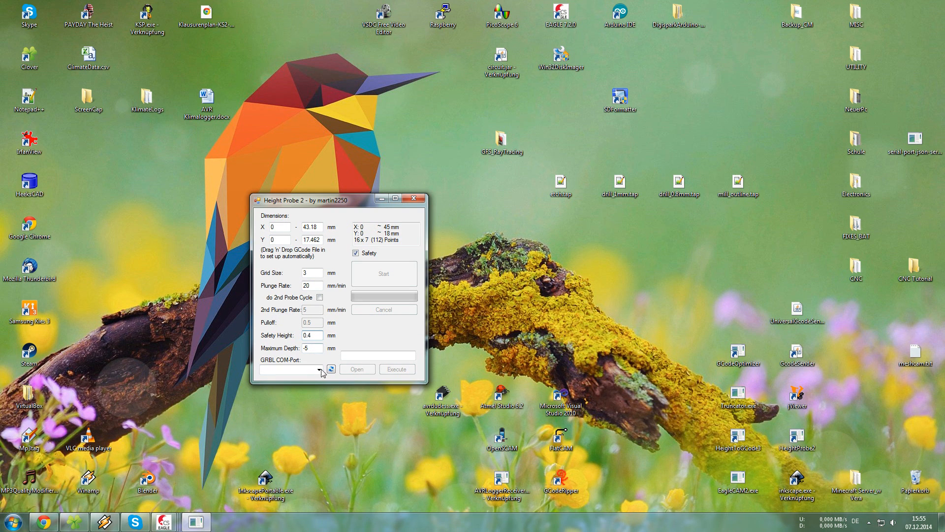
- Select COM3 as the GRBL port and connect to the machine
{"action": "left_click", "coordinate": [331, 368]}
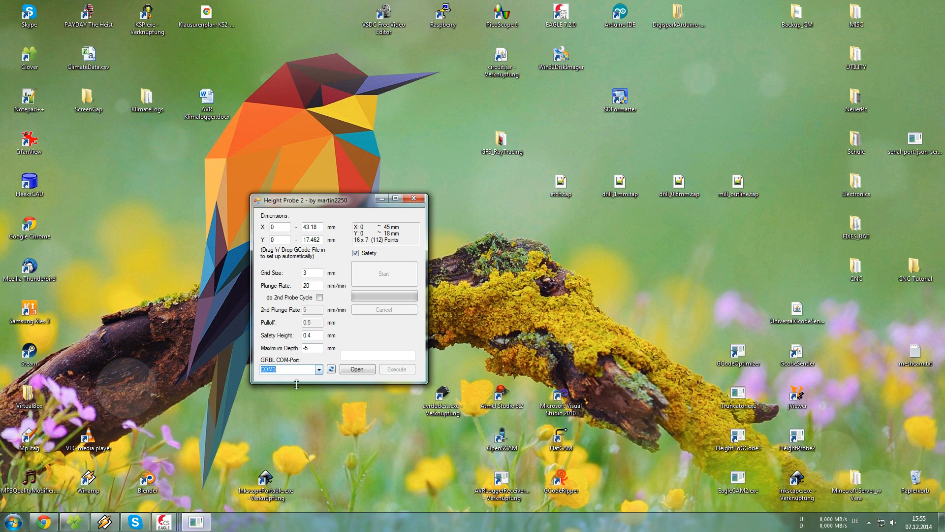
{"action": "mouse_move", "coordinate": [361, 383]}
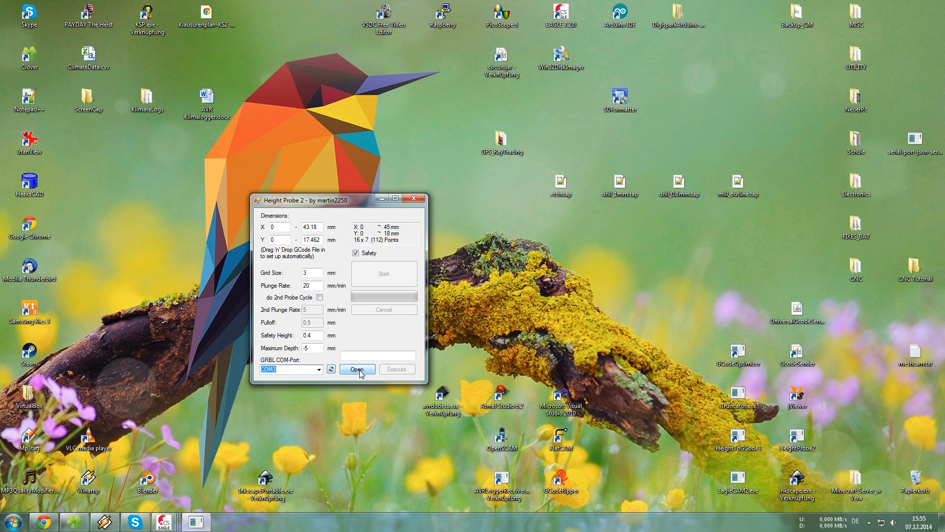
{"action": "left_click", "coordinate": [358, 368]}
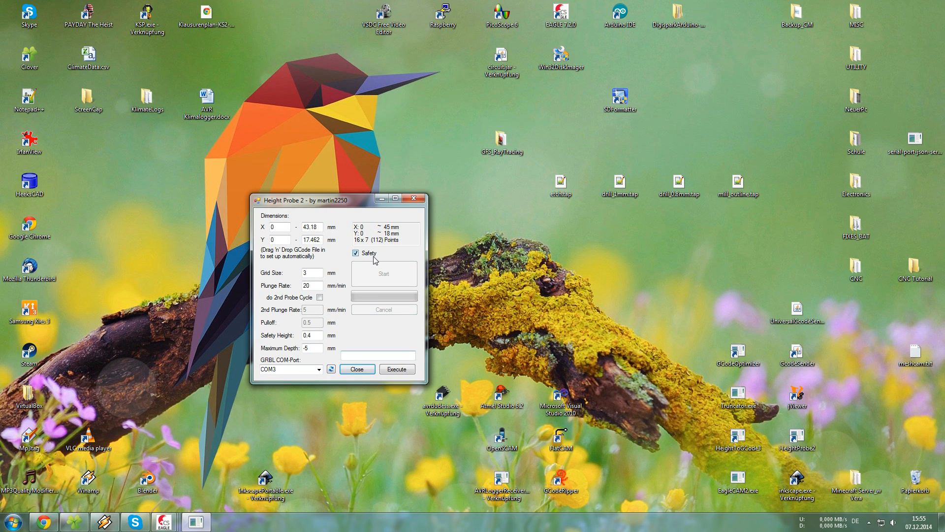
{"action": "left_click", "coordinate": [354, 253]}
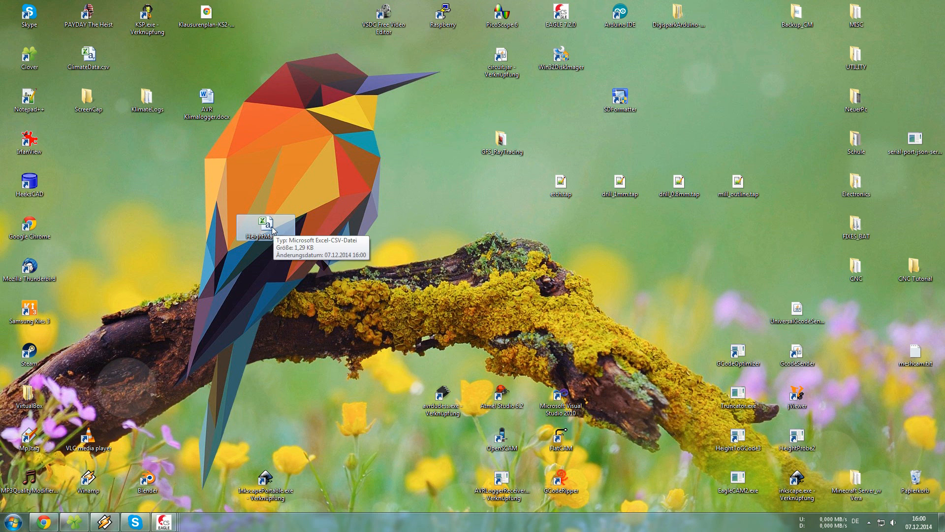
- Open HeightMap.csv in Excel and select its grid of probed height values
{"action": "double_click", "coordinate": [264, 223]}
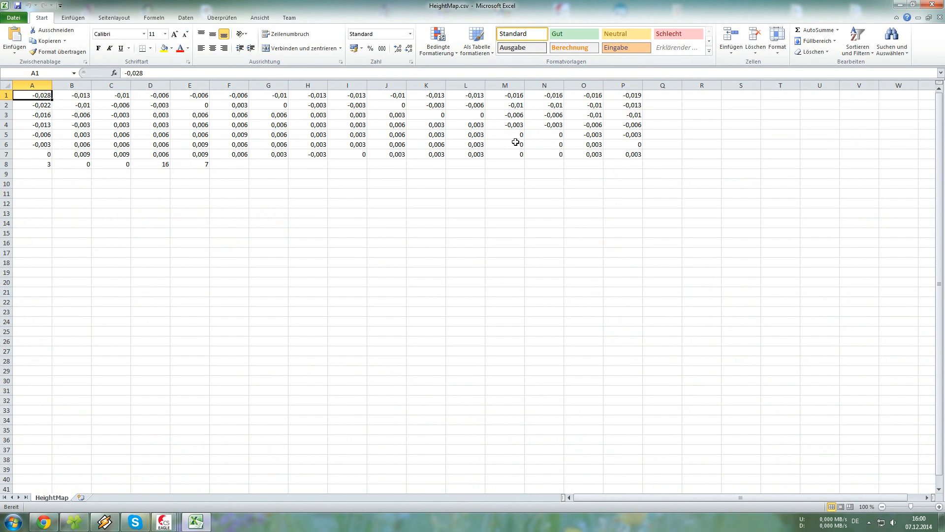
{"action": "mouse_move", "coordinate": [524, 134]}
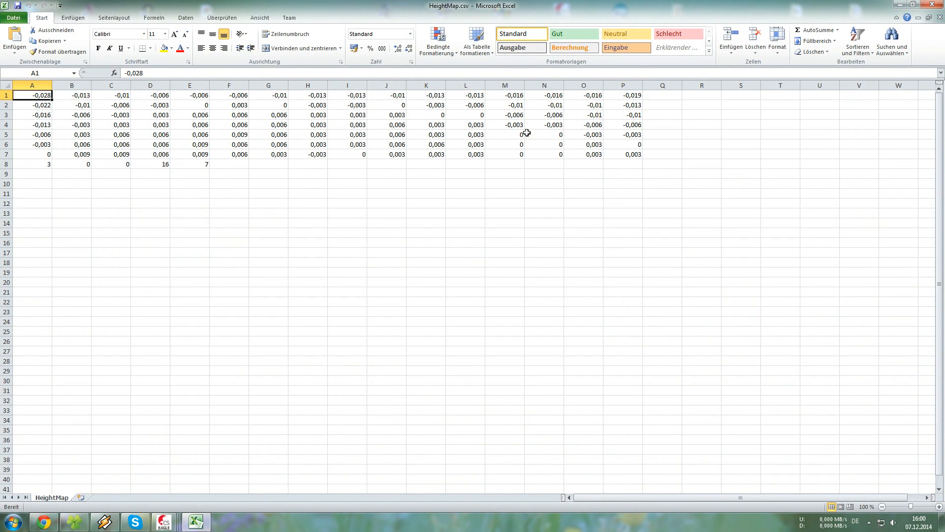
{"action": "mouse_move", "coordinate": [538, 125]}
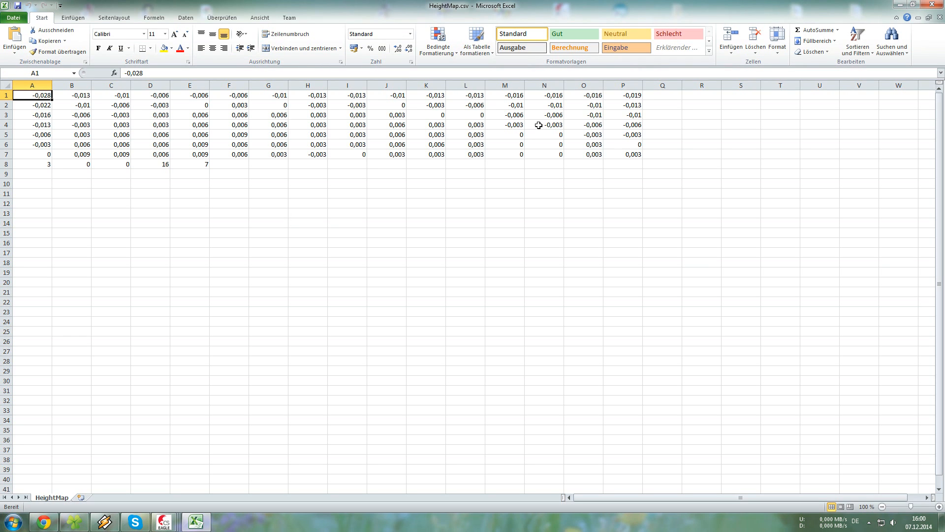
{"action": "left_click_drag", "start_coordinate": [31, 105], "coordinate": [622, 154]}
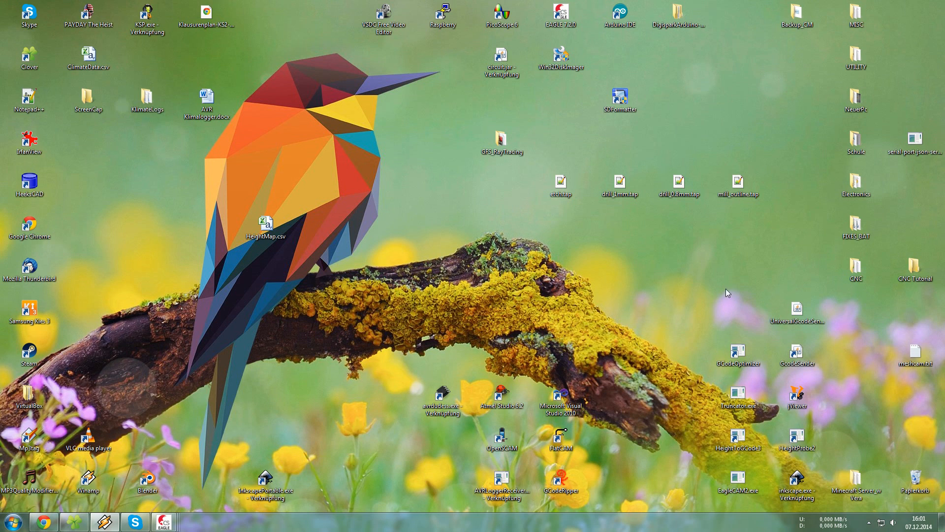
- Select the HeightToGCode3 program on the desktop
{"action": "left_click", "coordinate": [736, 440]}
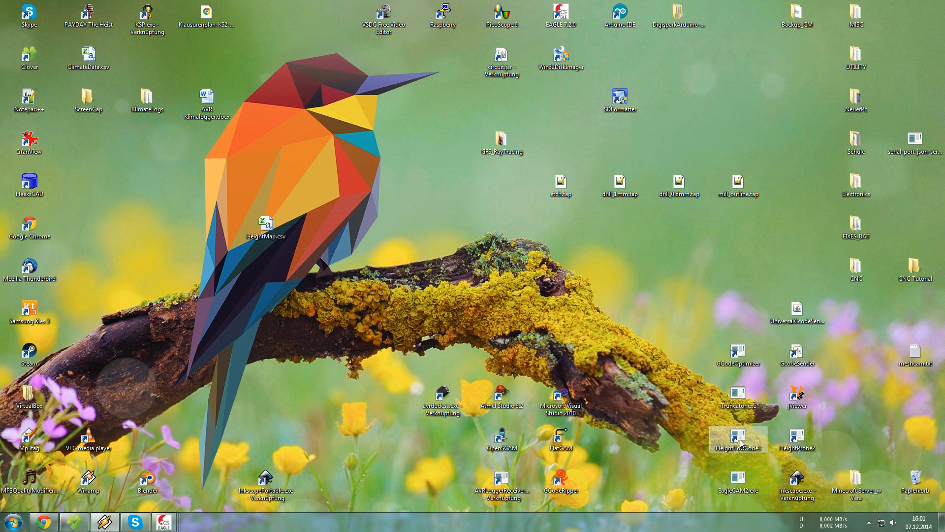
- Launch HeightToGCode3, load the four .tap files and apply the map as new corrected files
{"action": "double_click", "coordinate": [738, 439]}
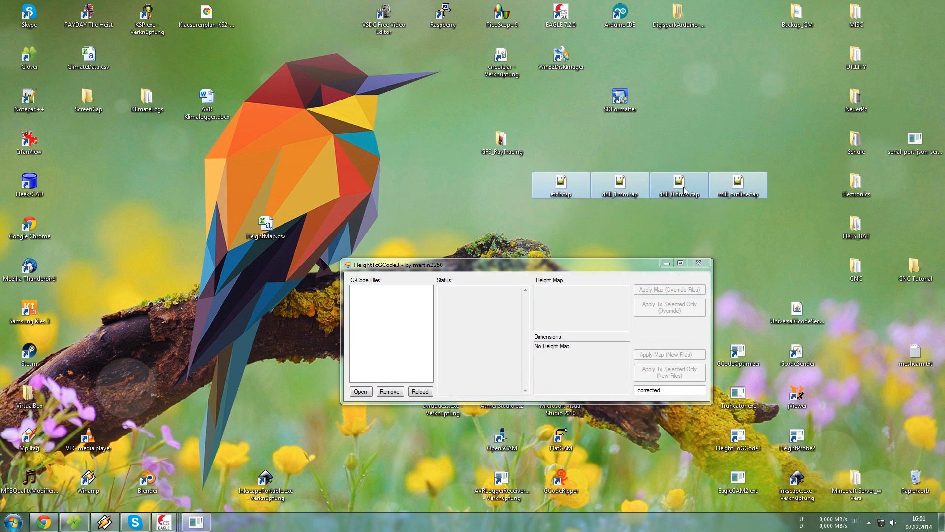
{"action": "left_click", "coordinate": [360, 391]}
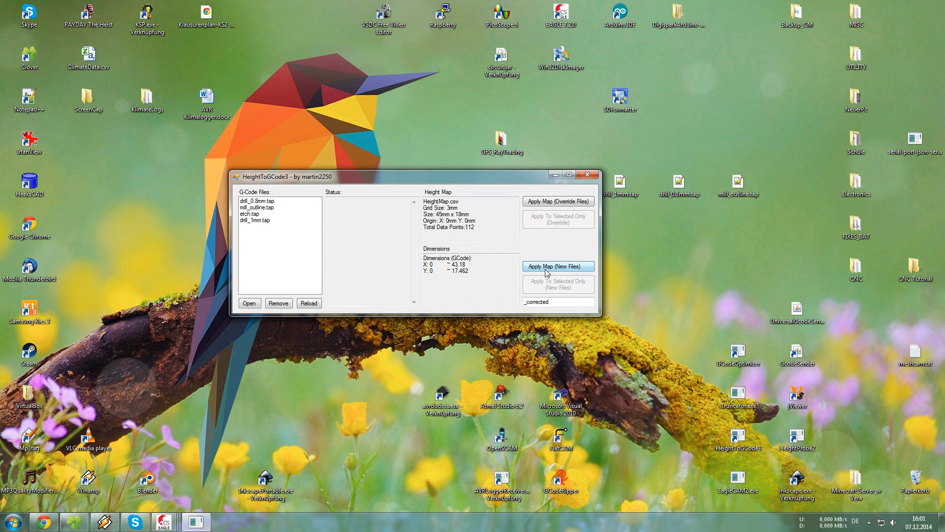
{"action": "left_click", "coordinate": [558, 266]}
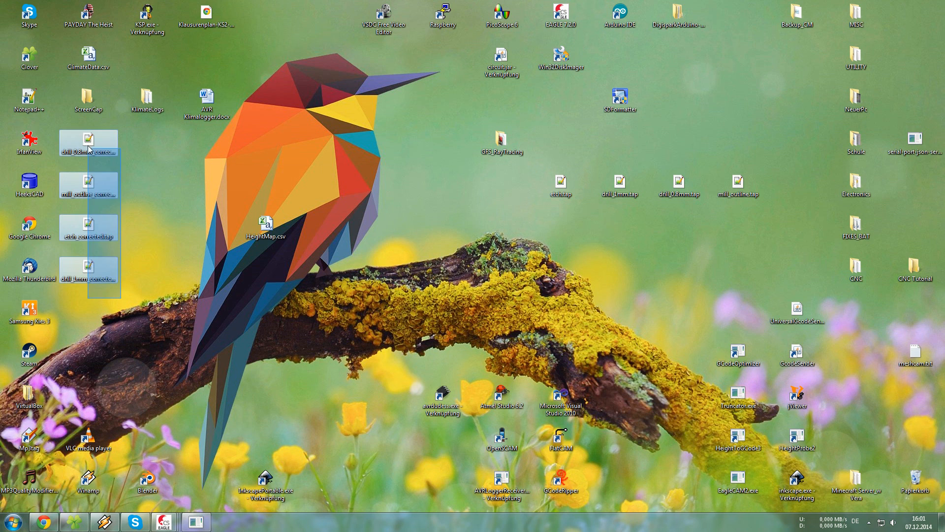
- Group the new _corrected .tap files together on the desktop and select the G-code sender
{"action": "left_click_drag", "start_coordinate": [88, 142], "coordinate": [679, 273]}
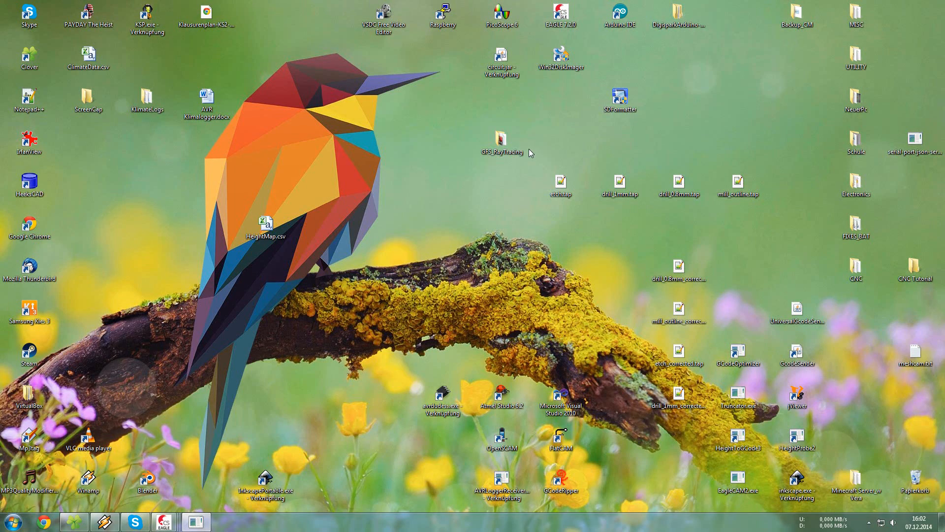
{"action": "mouse_move", "coordinate": [847, 328]}
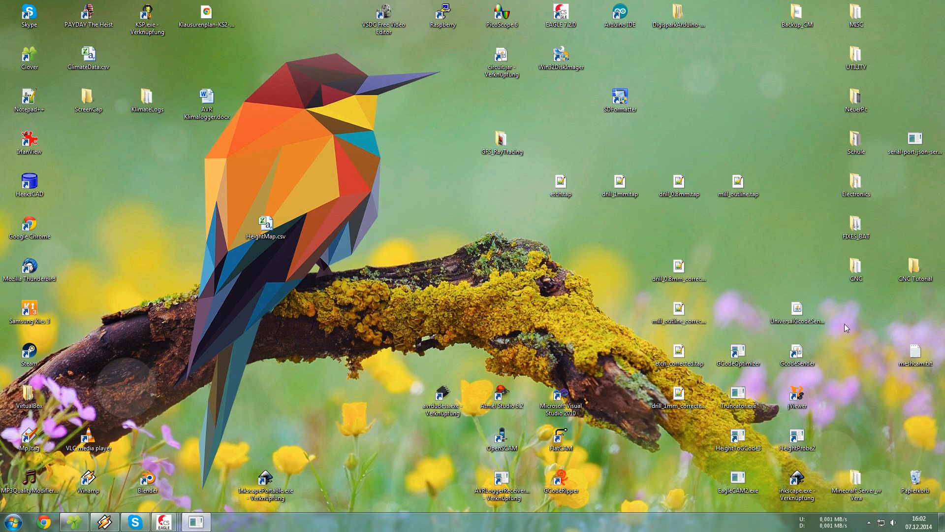
{"action": "left_click", "coordinate": [797, 310]}
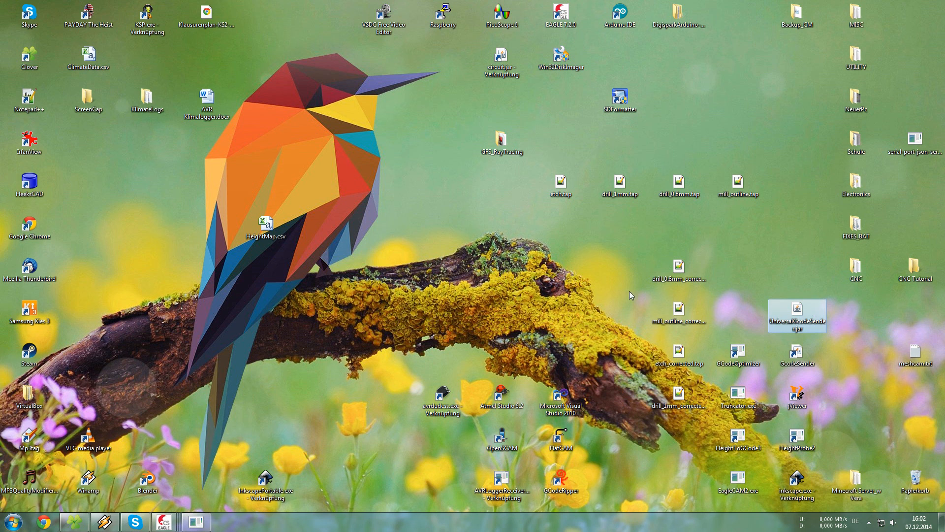
- Launch UGS, connect to GRBL on COM3 and send G92Z0.4 to set the Z position
{"action": "double_click", "coordinate": [796, 308]}
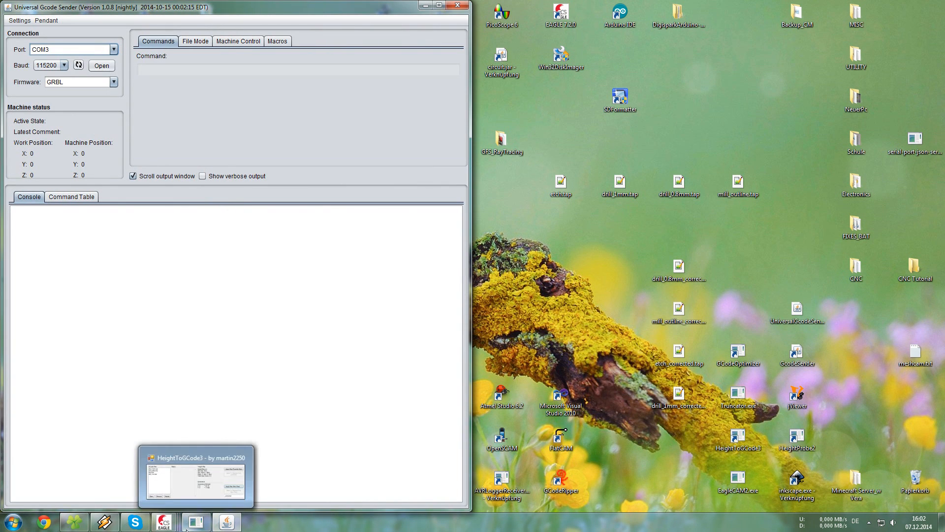
{"action": "left_click", "coordinate": [101, 65]}
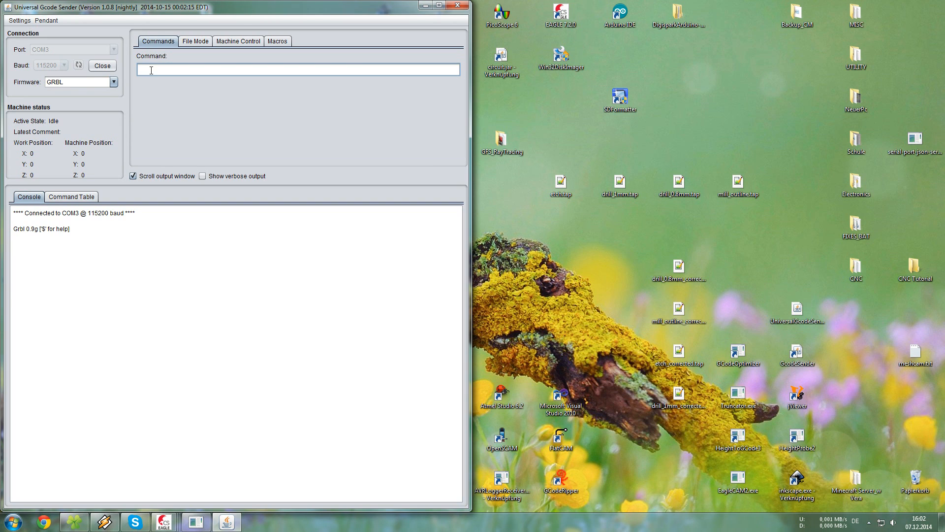
{"action": "type", "text": "G92Z0"}
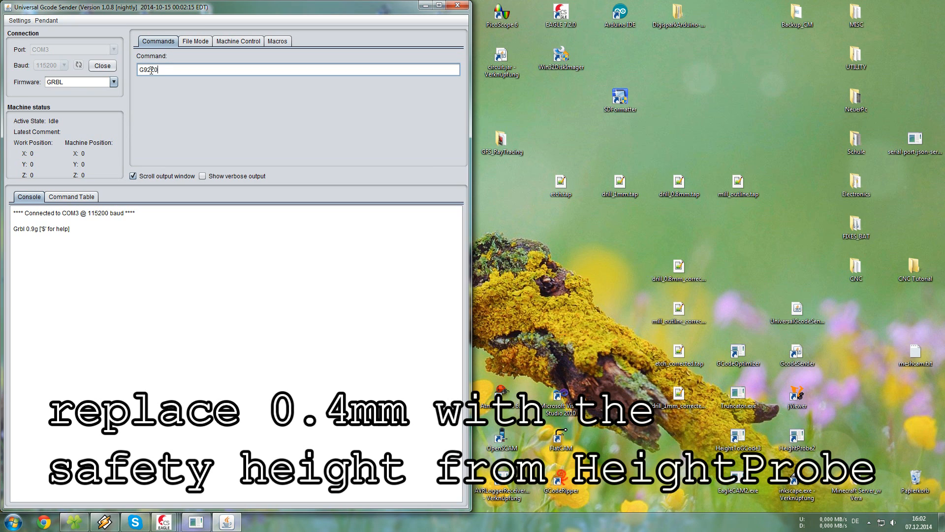
{"action": "type", "text": "."}
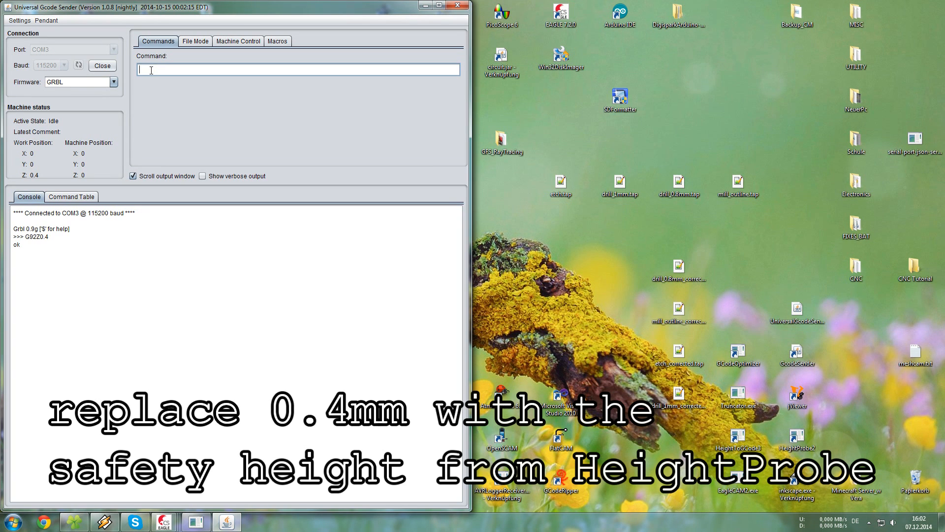
{"action": "left_click", "coordinate": [194, 42]}
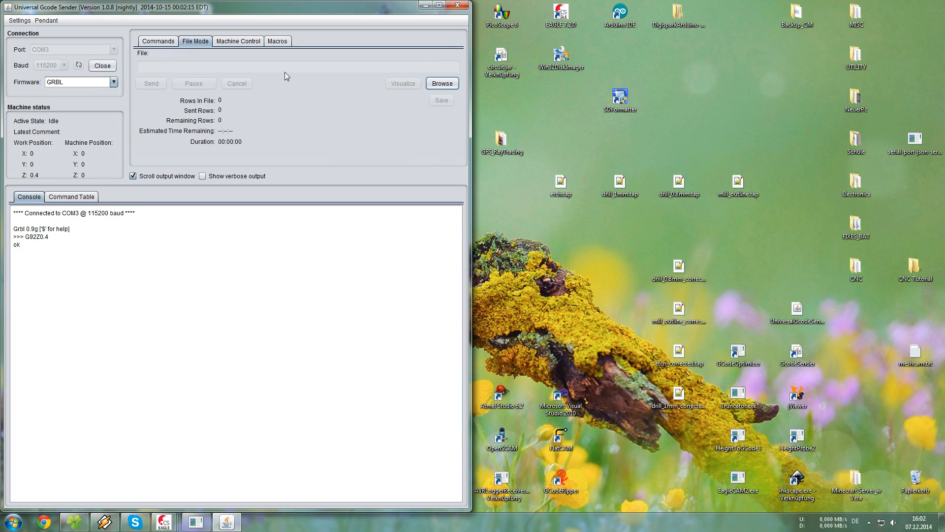
- Load etch_corrected.tap (1792 rows) from the Desktop and visualize its toolpath
{"action": "left_click", "coordinate": [442, 83]}
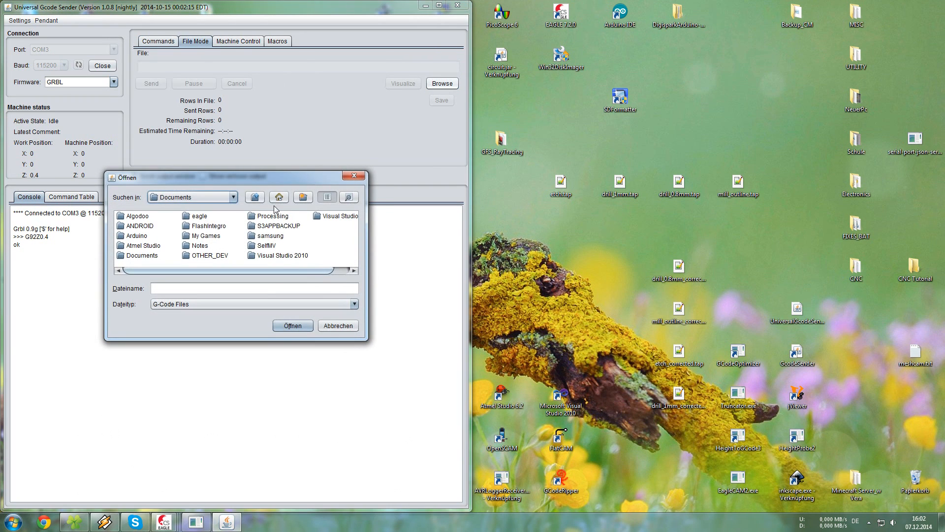
{"action": "left_click", "coordinate": [279, 197]}
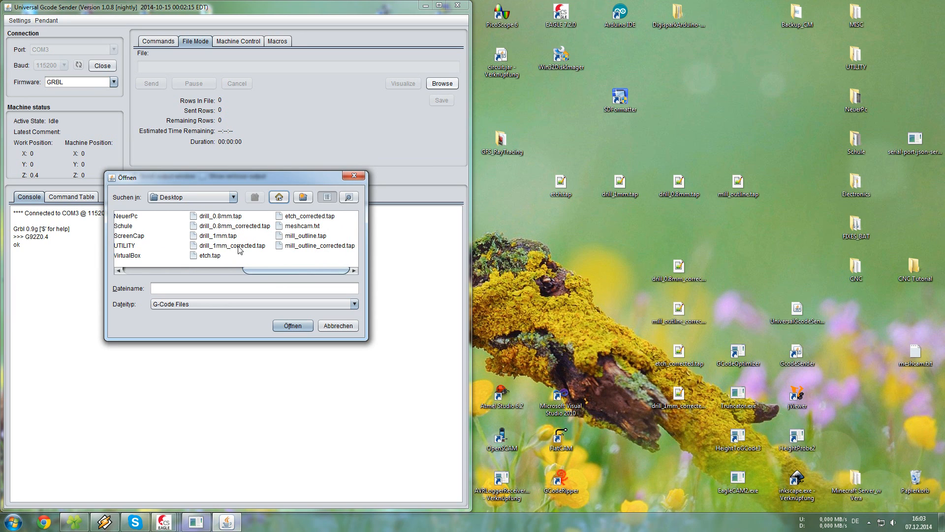
{"action": "left_click", "coordinate": [309, 215]}
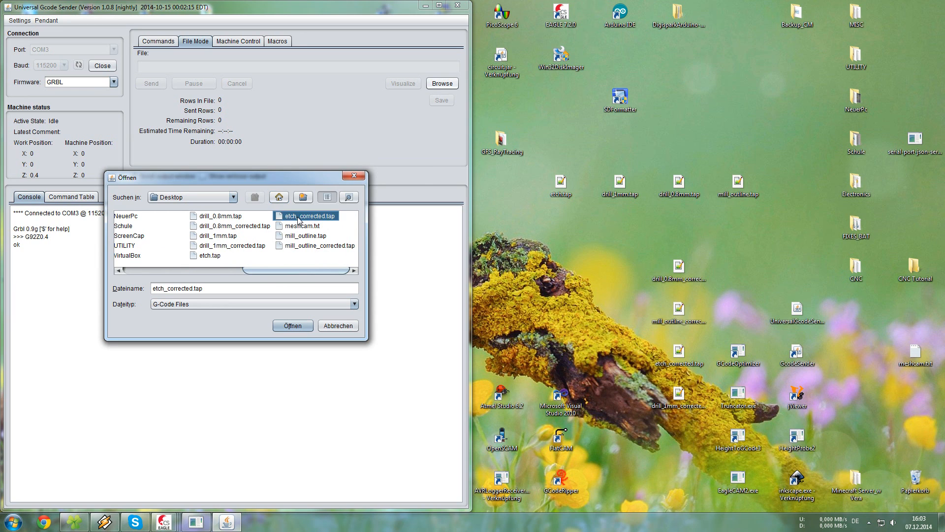
{"action": "left_click", "coordinate": [292, 325]}
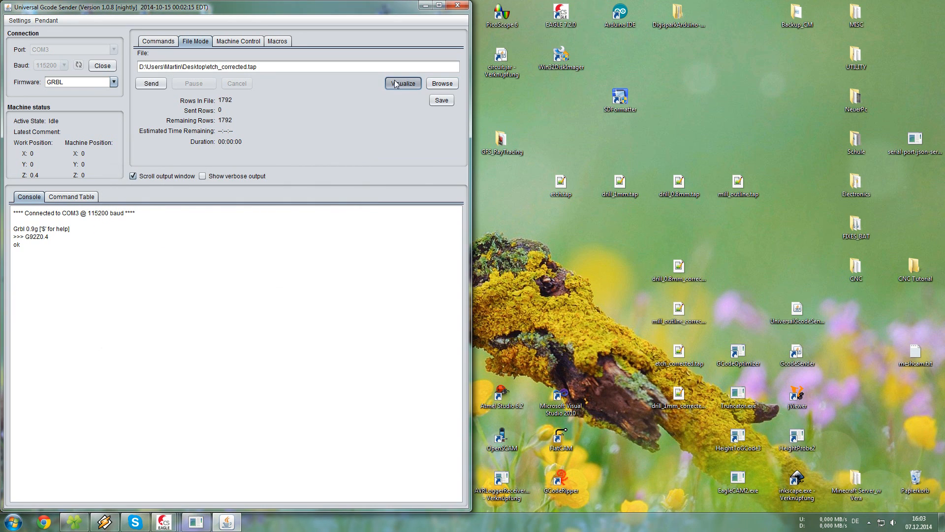
{"action": "left_click", "coordinate": [402, 83]}
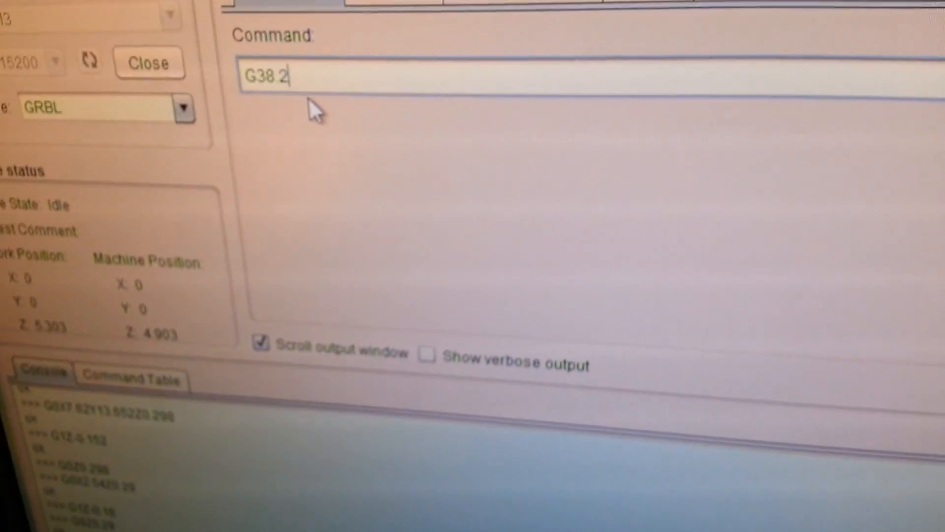
- Probe with G38.2Z-5F20, zero Z, and load drill_1mm_corrected.tap
{"action": "type", "text": "Z-"}
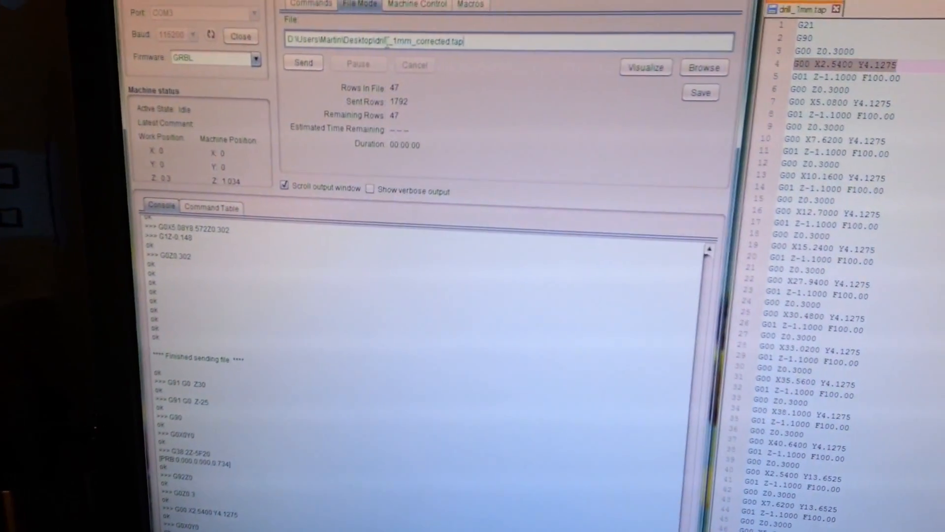
- Visualize the drill_1mm_corrected.tap toolpath with its plunge points
{"action": "left_click", "coordinate": [645, 67]}
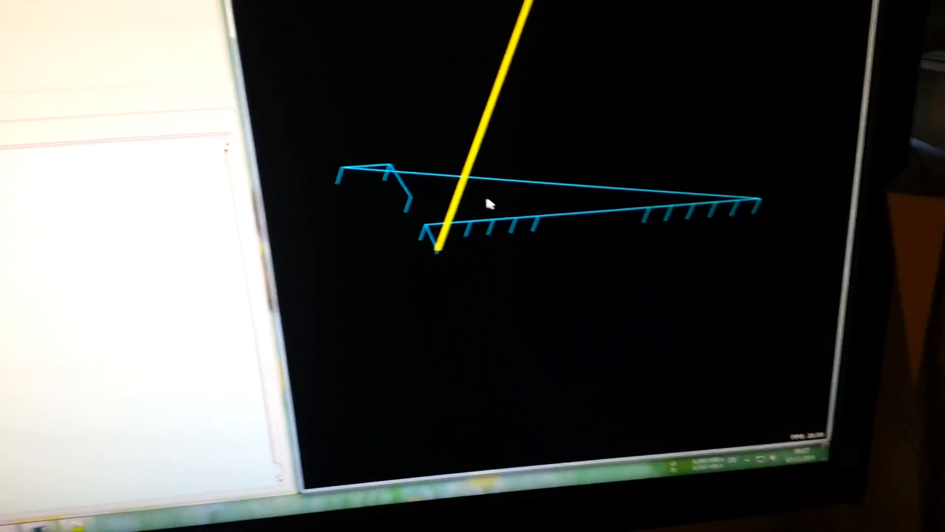